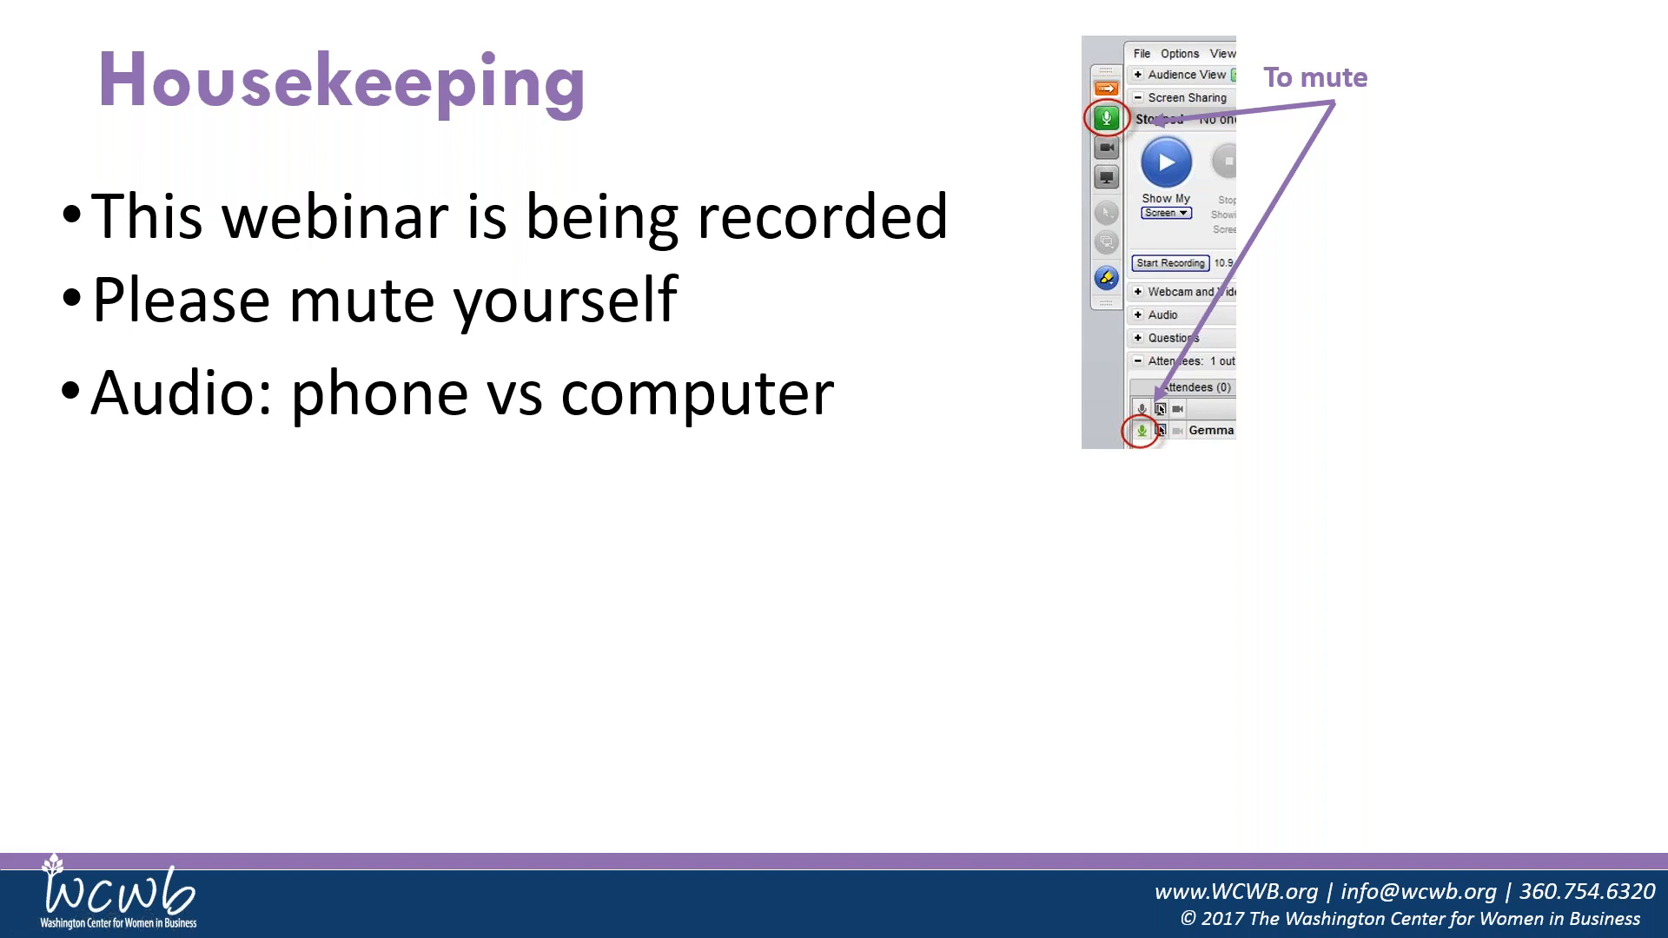
pyautogui.moveTo(671, 431)
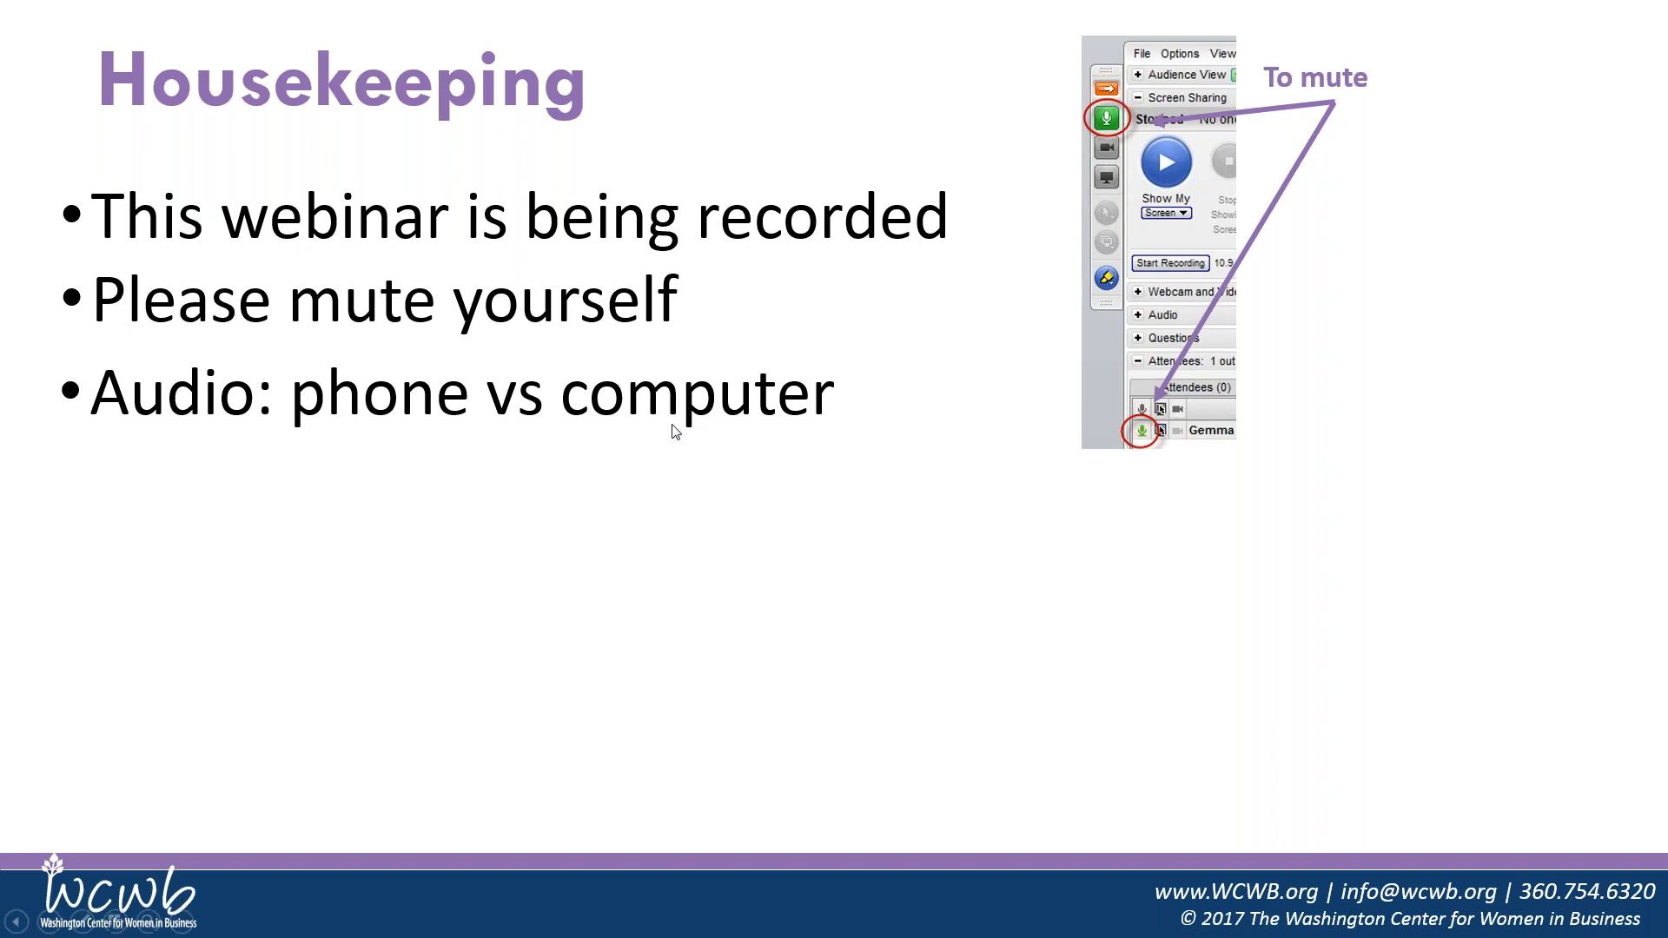
pyautogui.moveTo(625, 476)
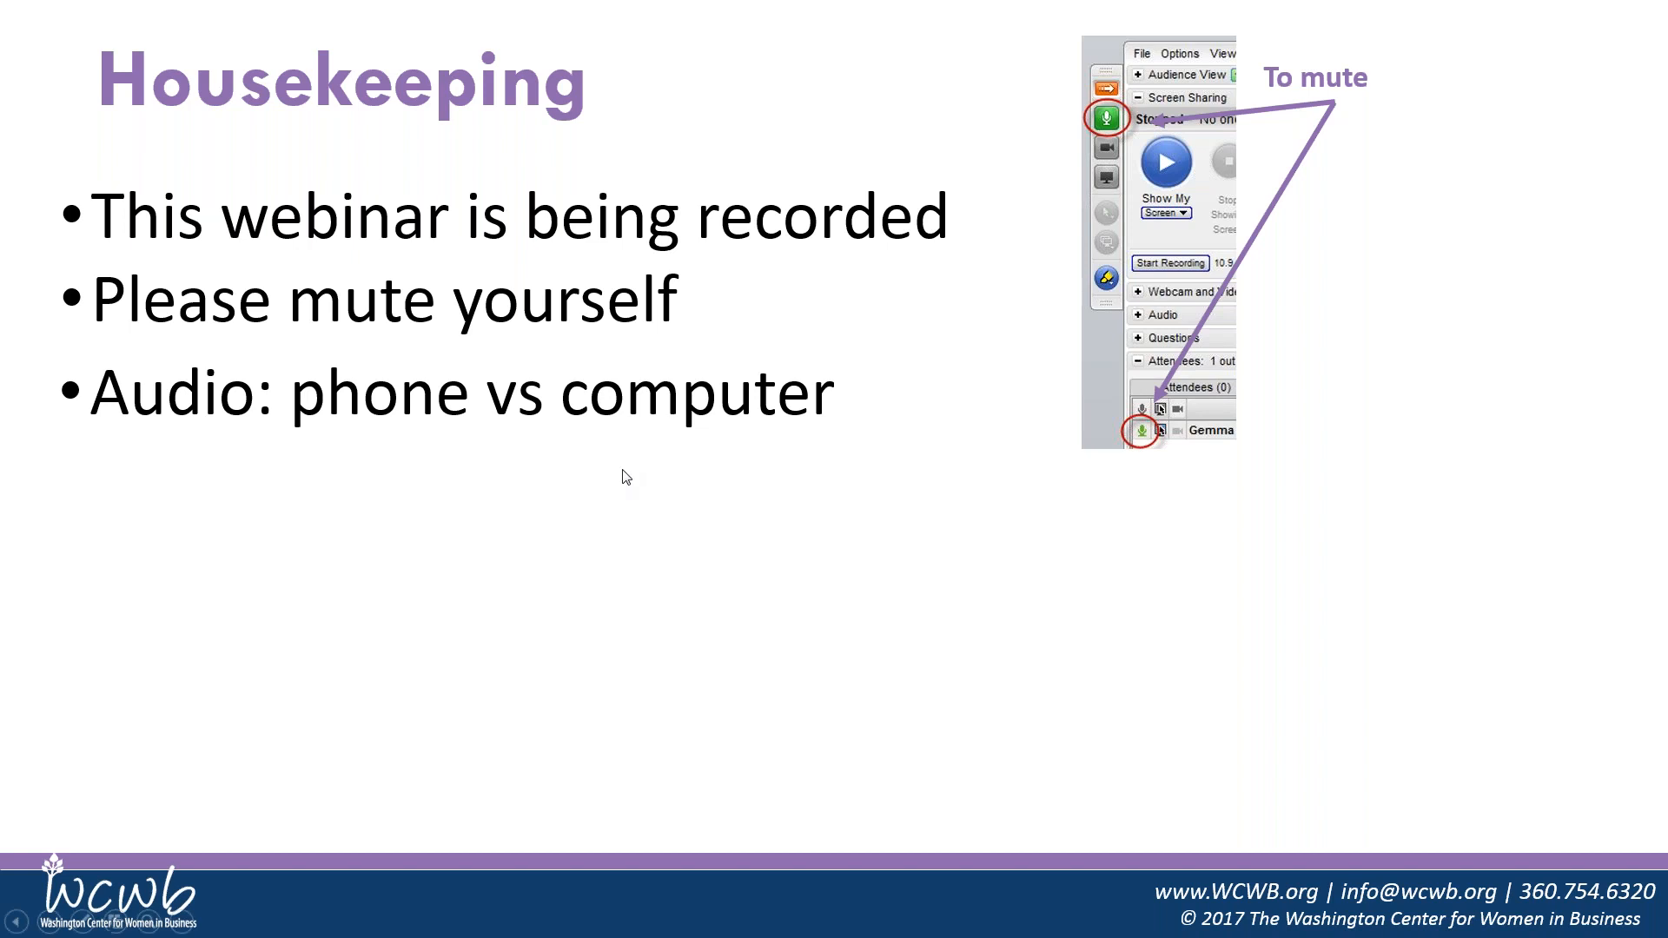
pyautogui.moveTo(670, 410)
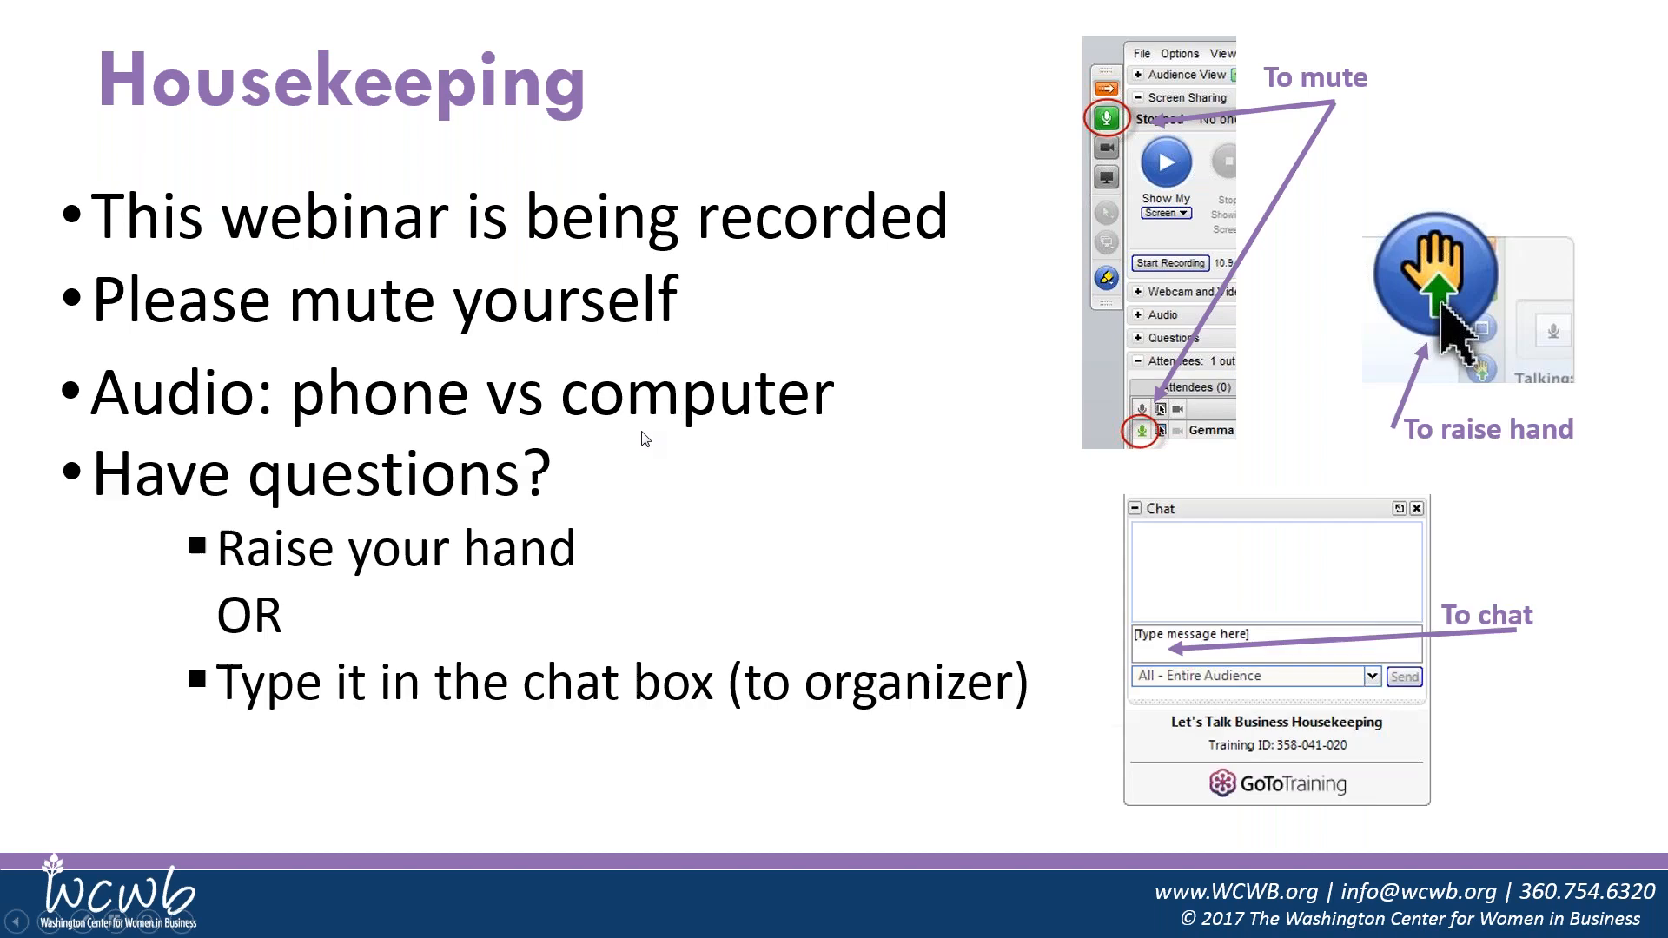
pyautogui.moveTo(980, 539)
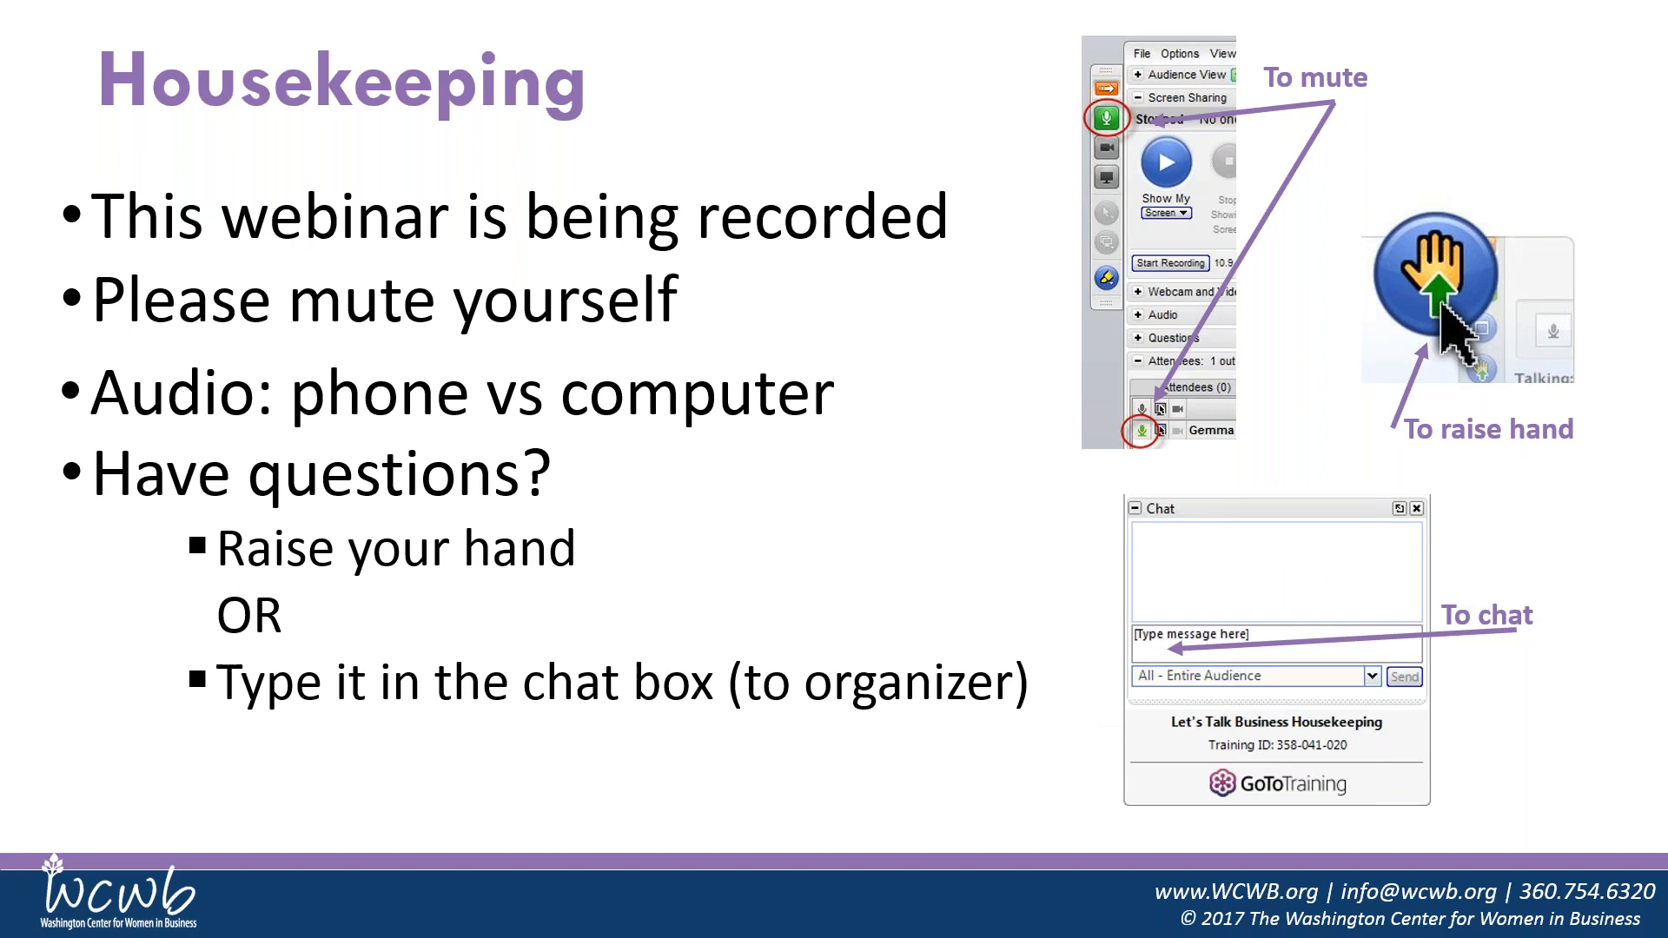
pyautogui.moveTo(1517, 310)
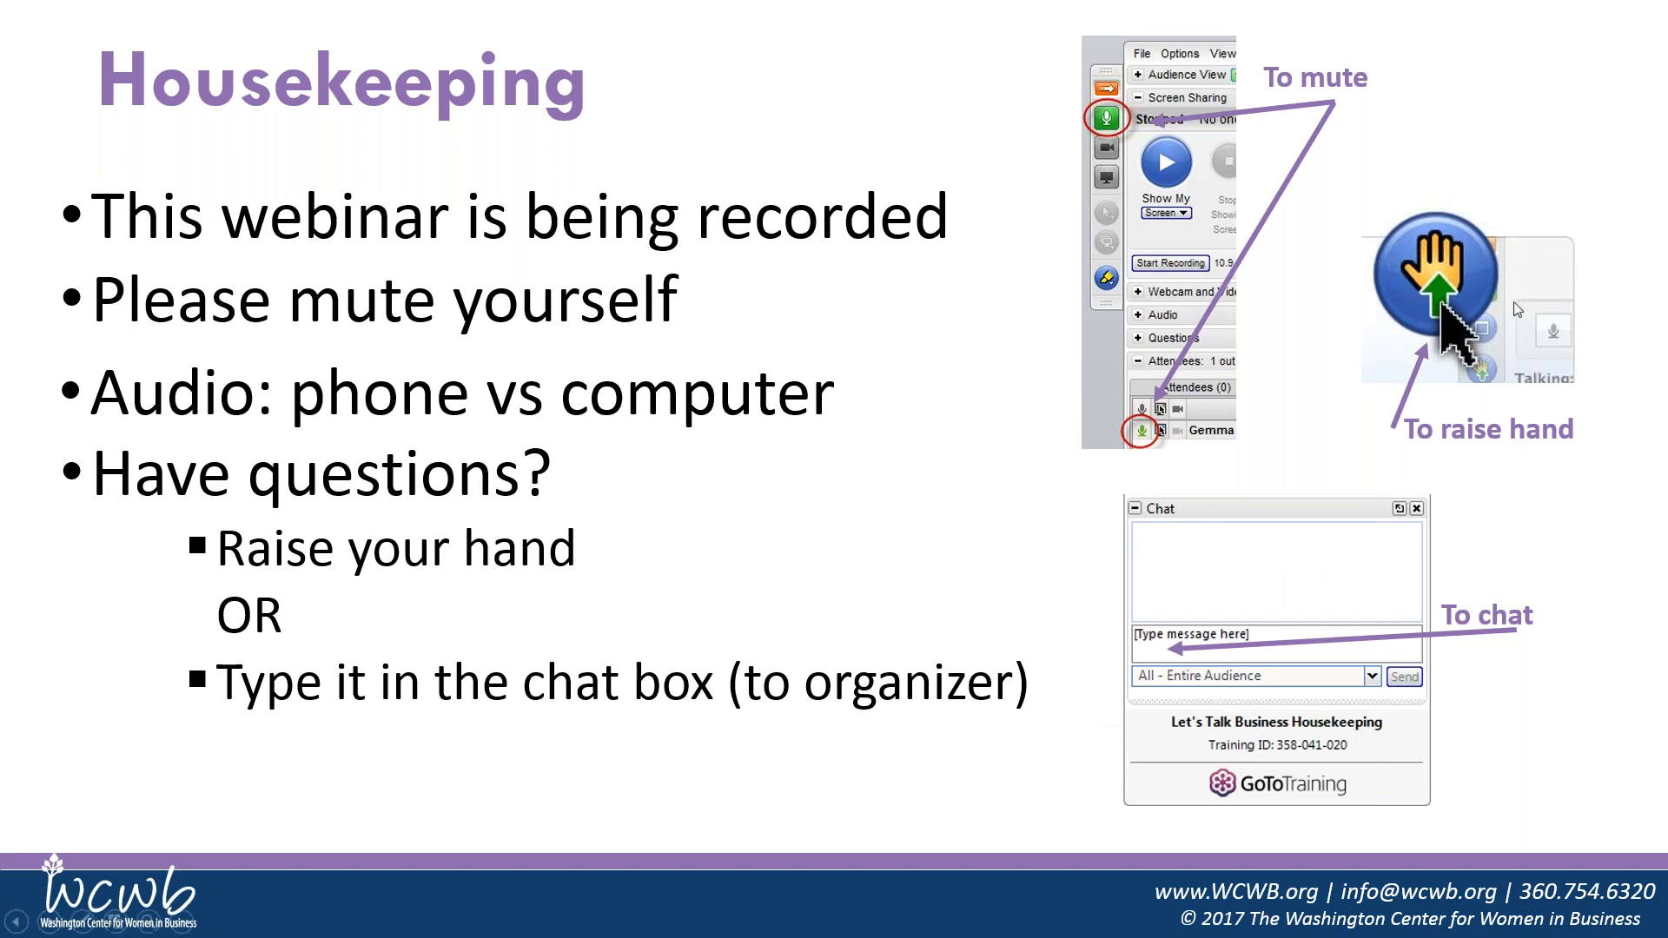
pyautogui.moveTo(1395, 291)
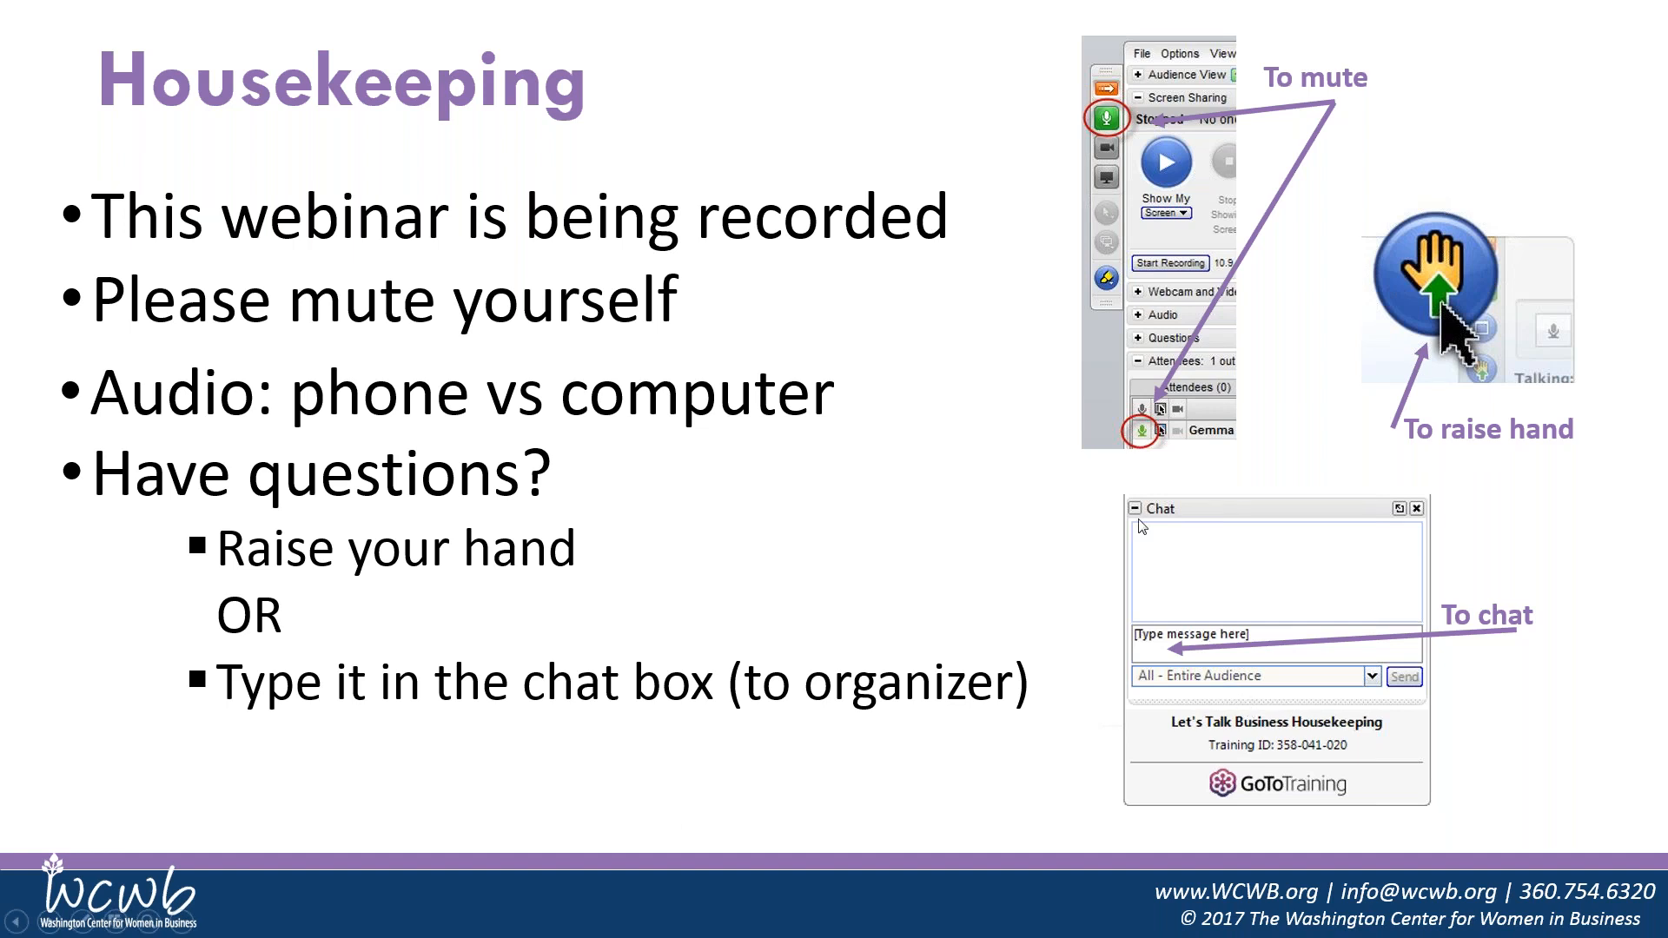
pyautogui.moveTo(1250, 595)
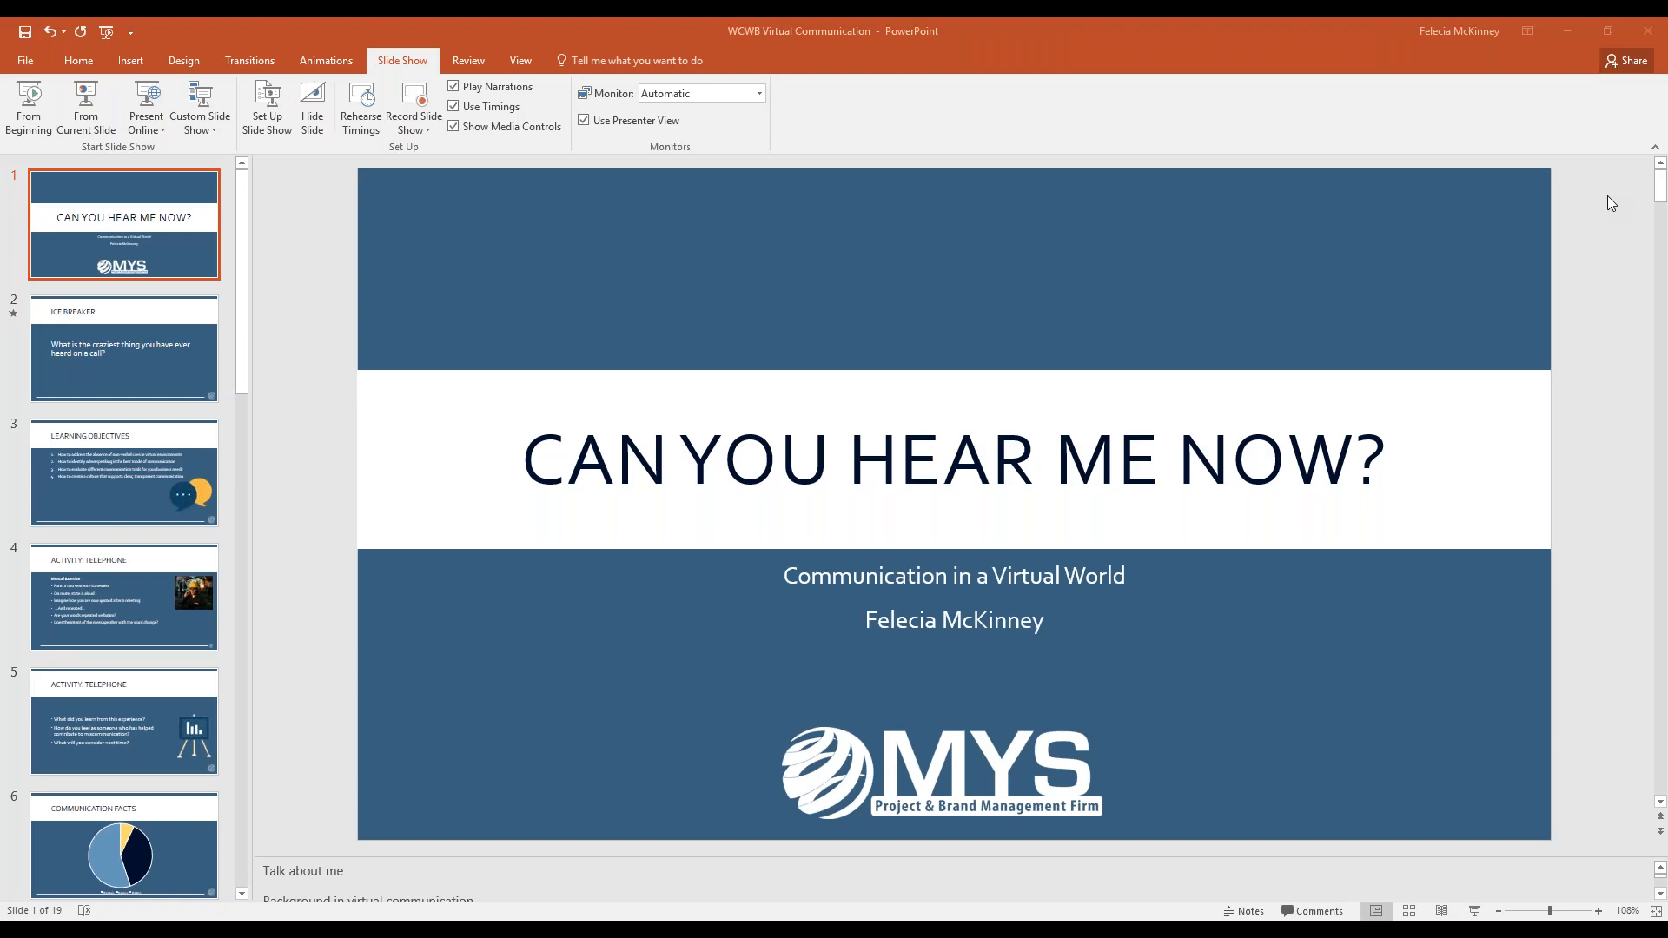
pyautogui.moveTo(1470, 174)
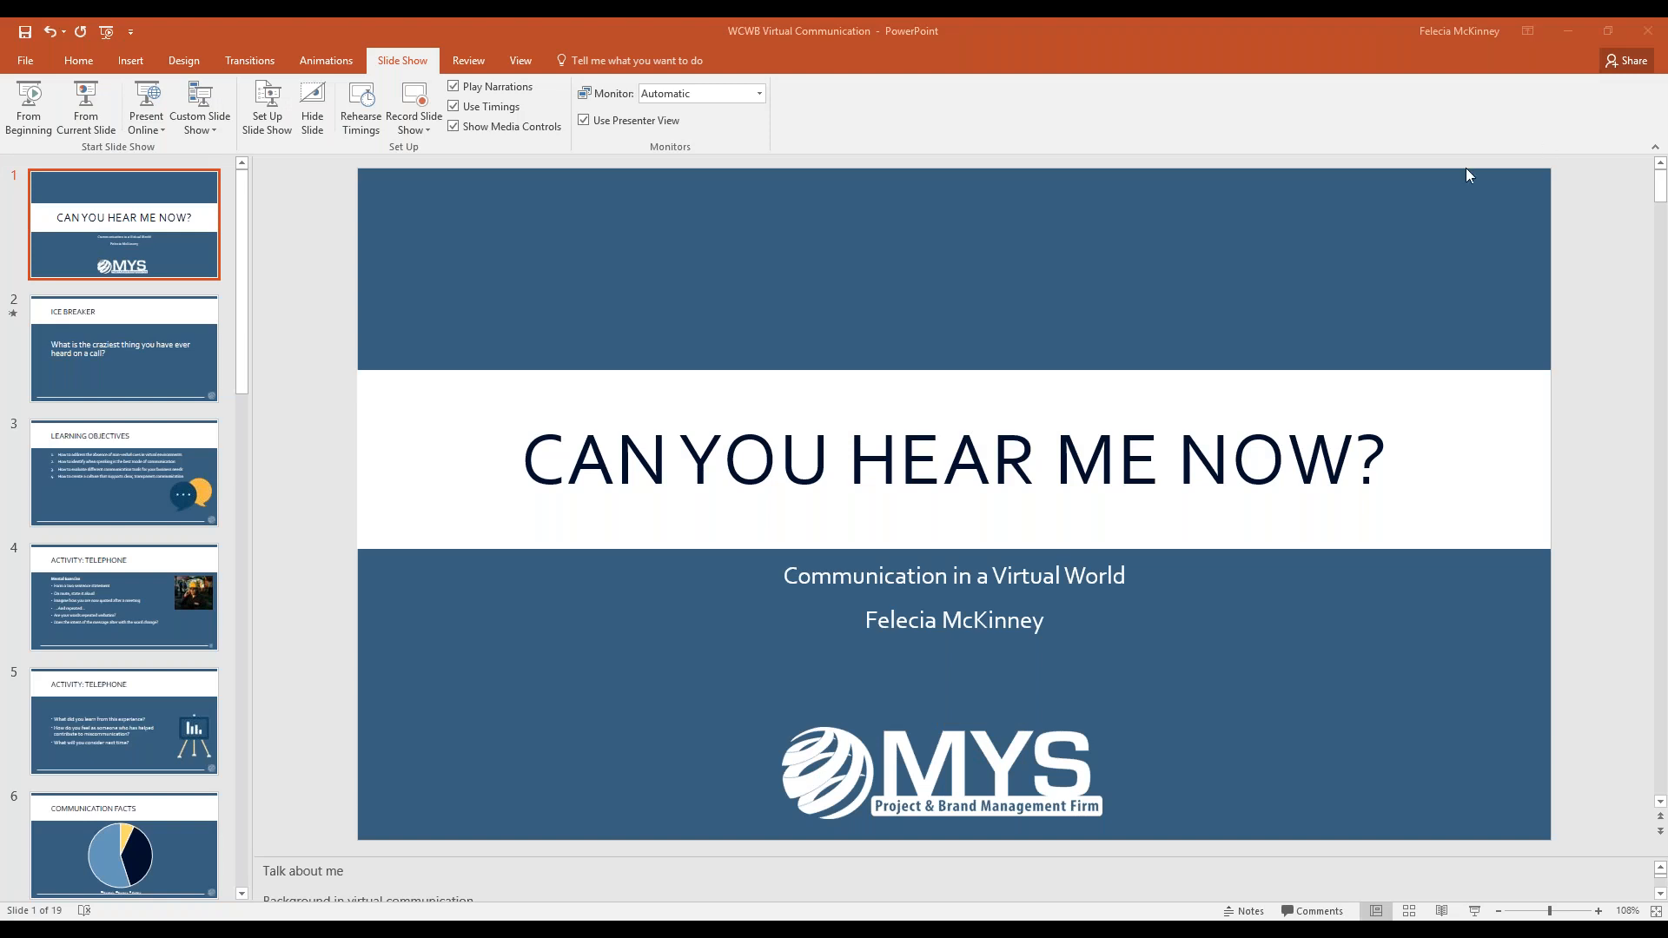
pyautogui.moveTo(155, 139)
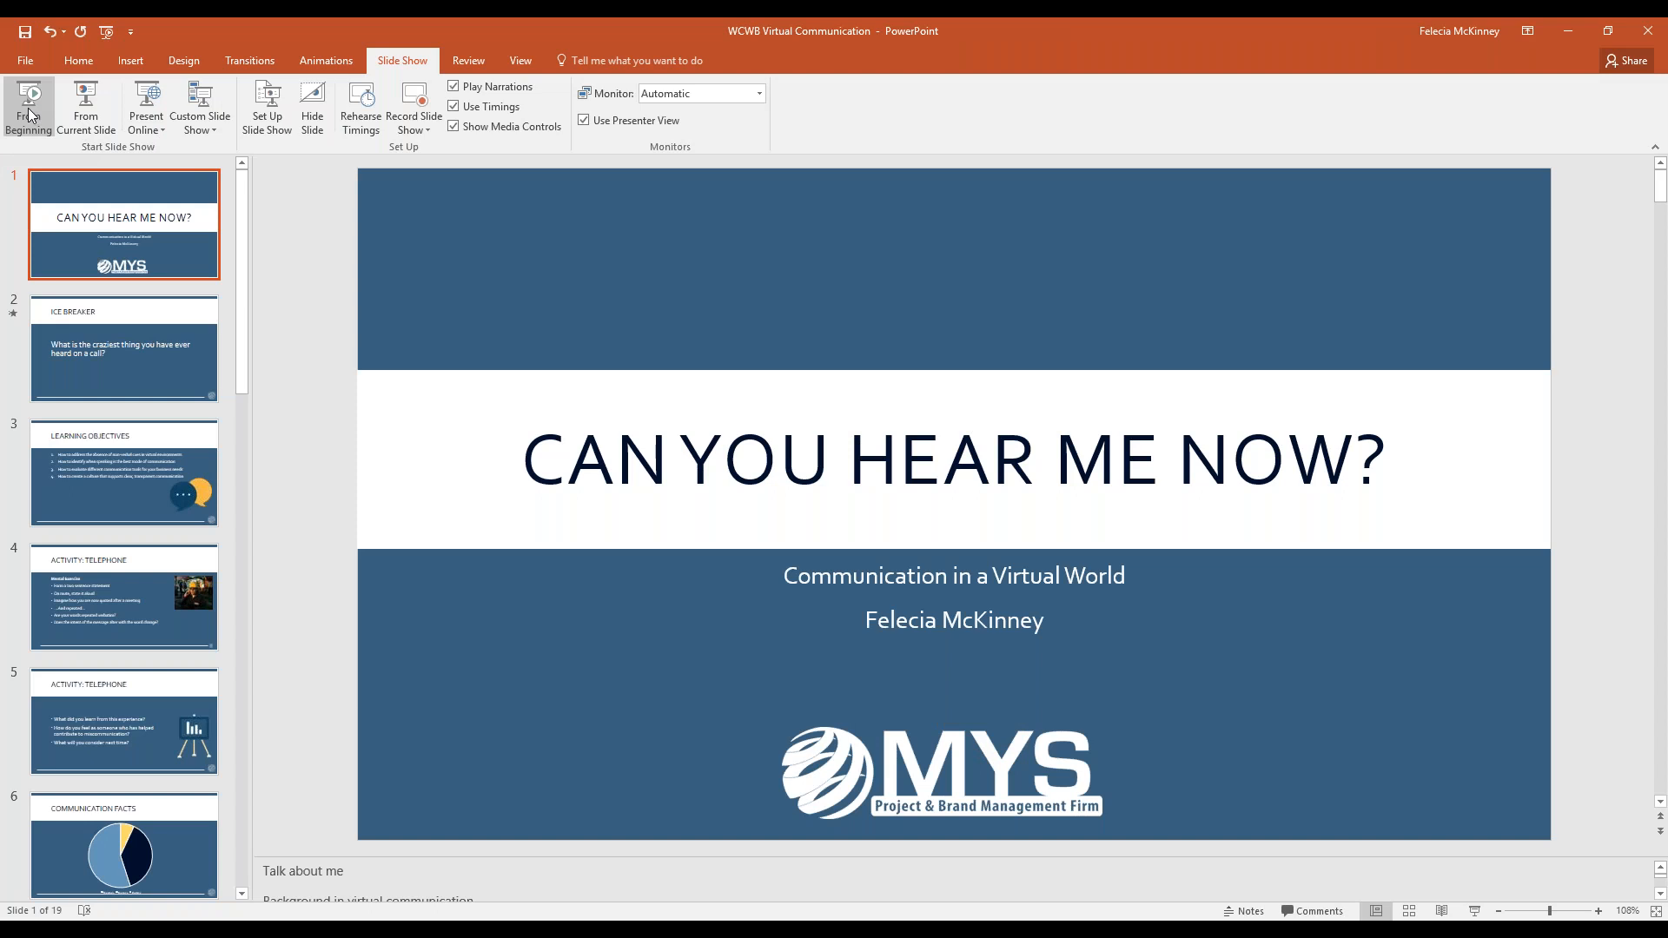
pyautogui.click(29, 106)
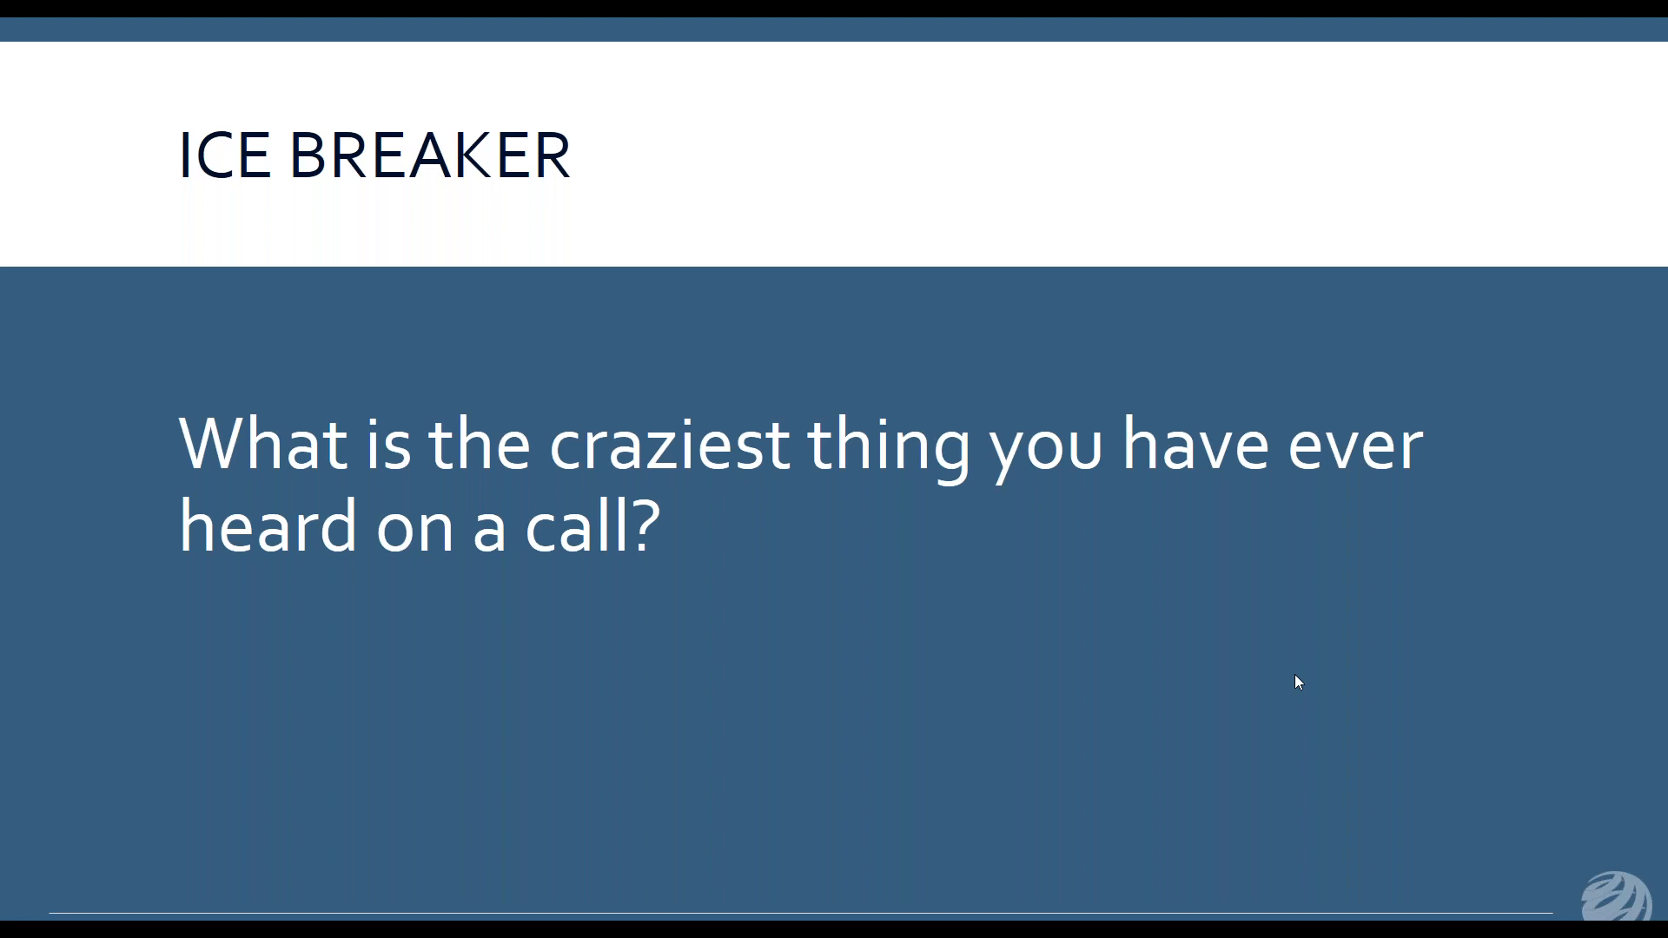
pyautogui.moveTo(1101, 689)
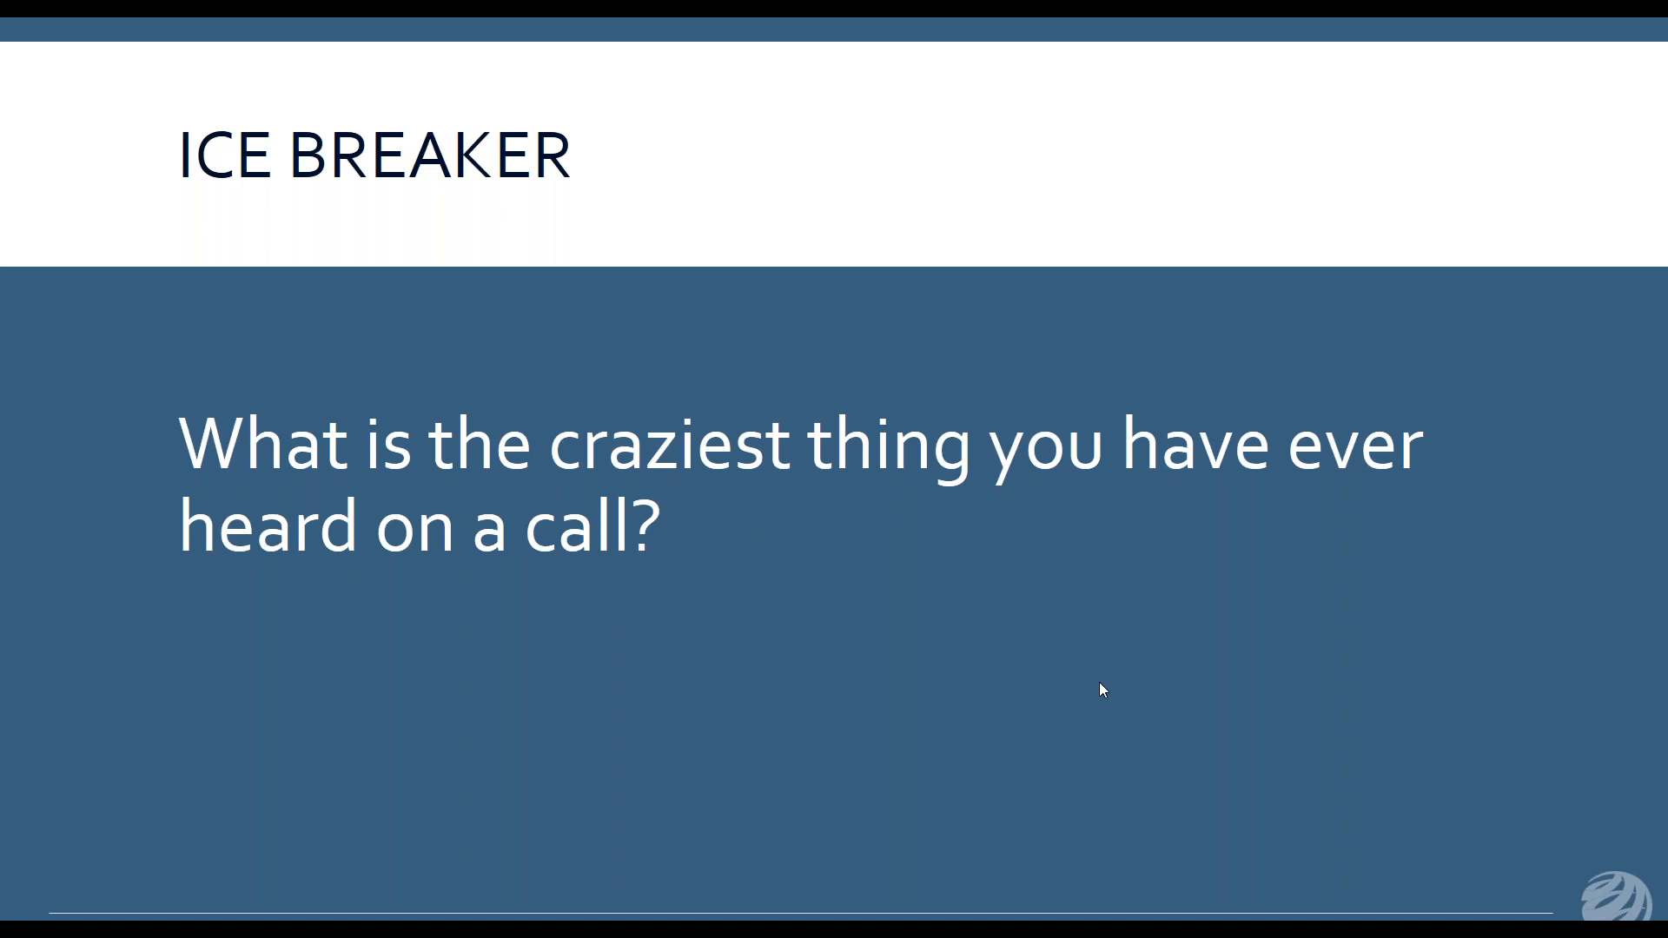
pyautogui.moveTo(796, 671)
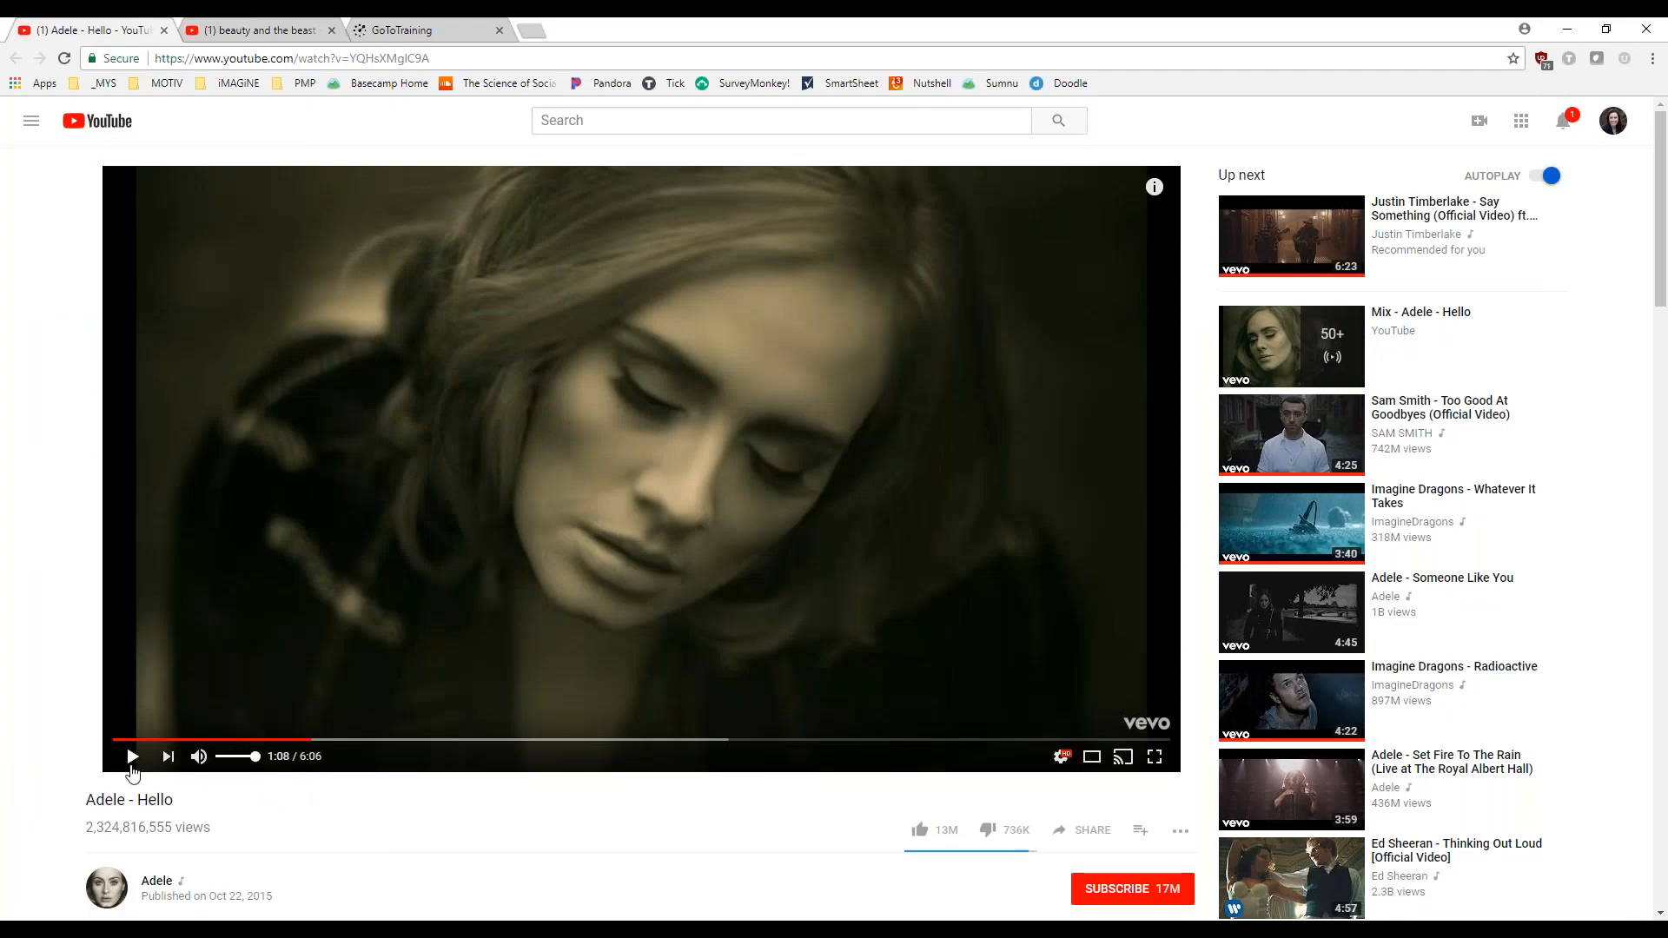
pyautogui.moveTo(1124, 757)
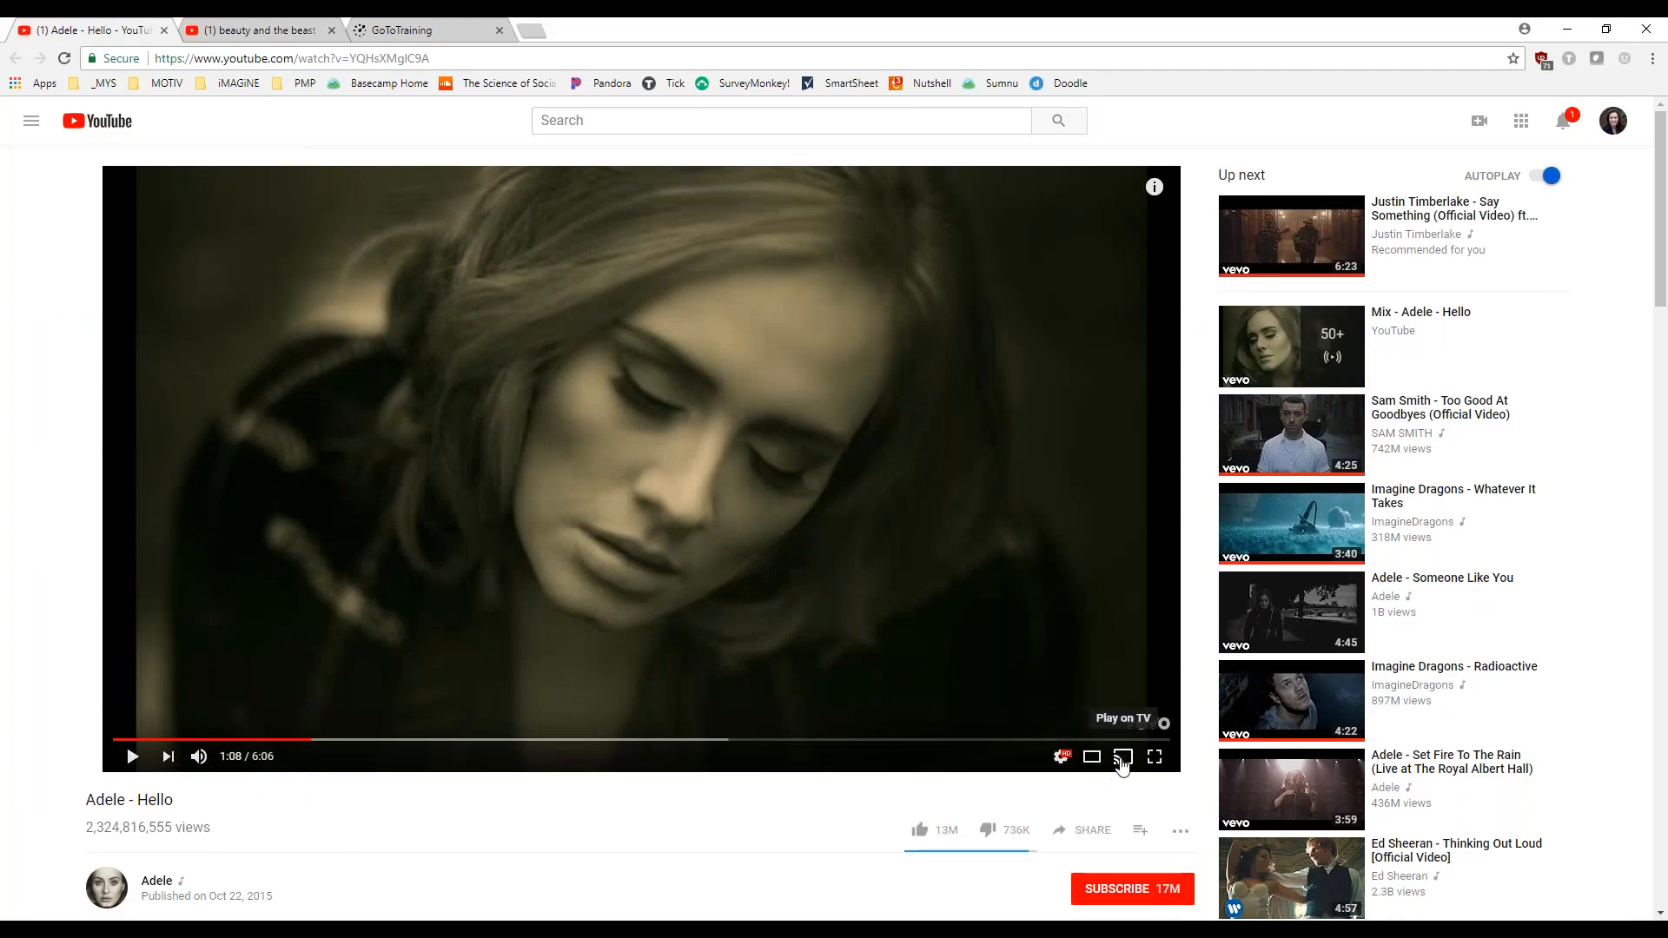
# Play the Adele Hello clip full-screen, then return to the YouTube page
pyautogui.click(1155, 756)
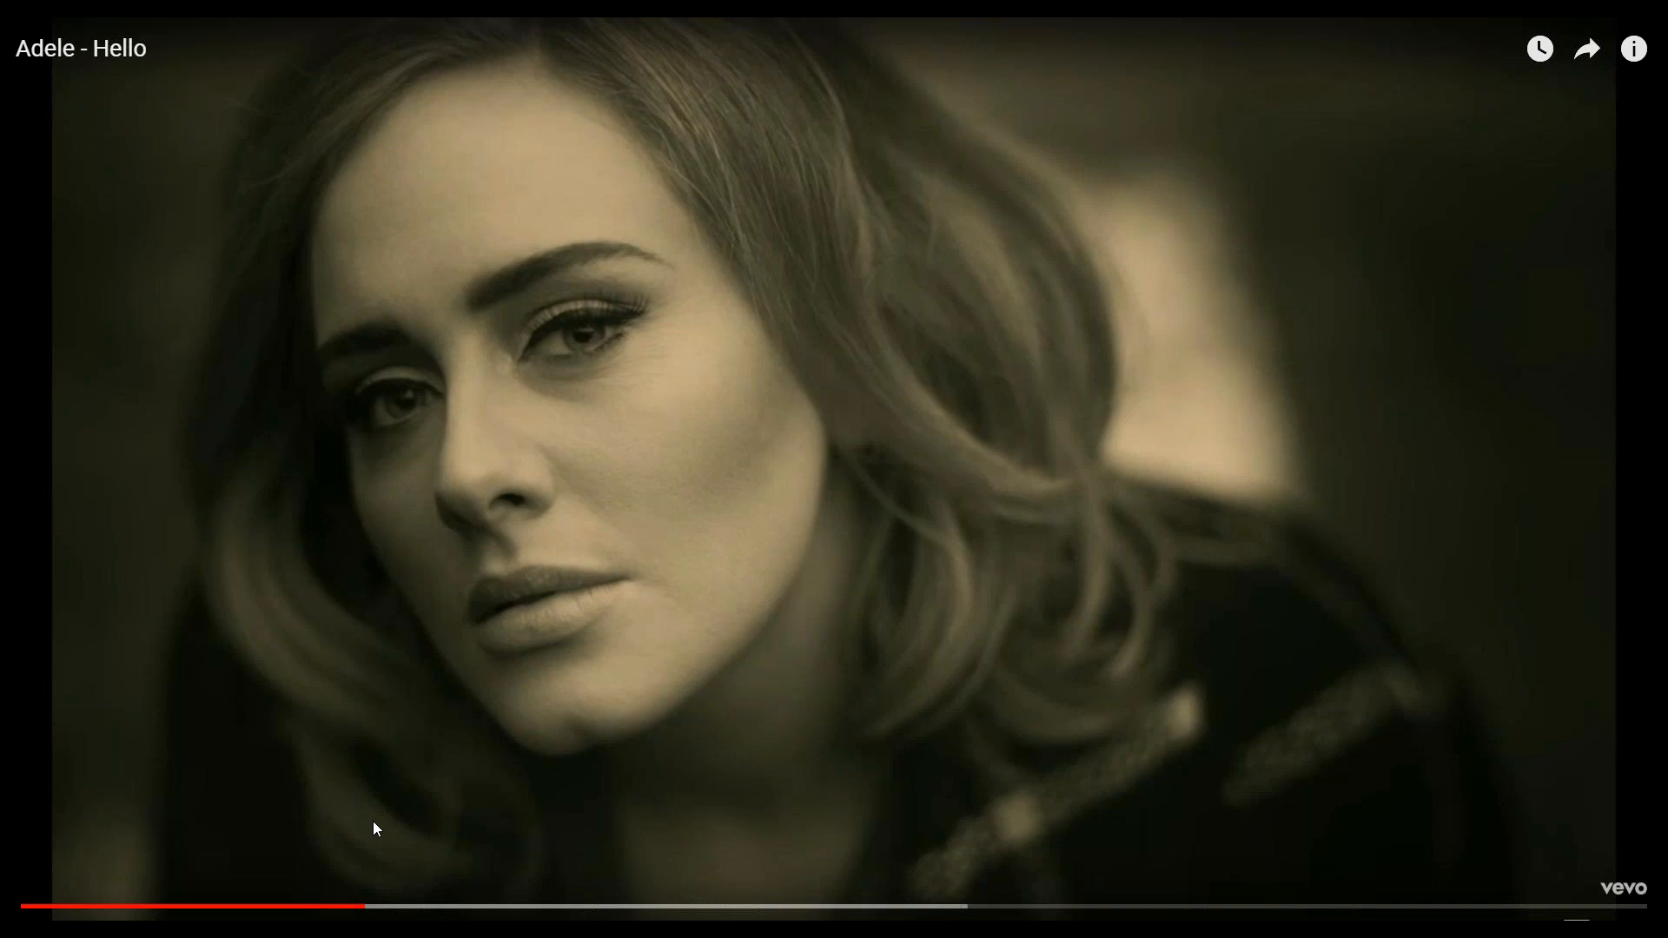
pyautogui.press('Escape')
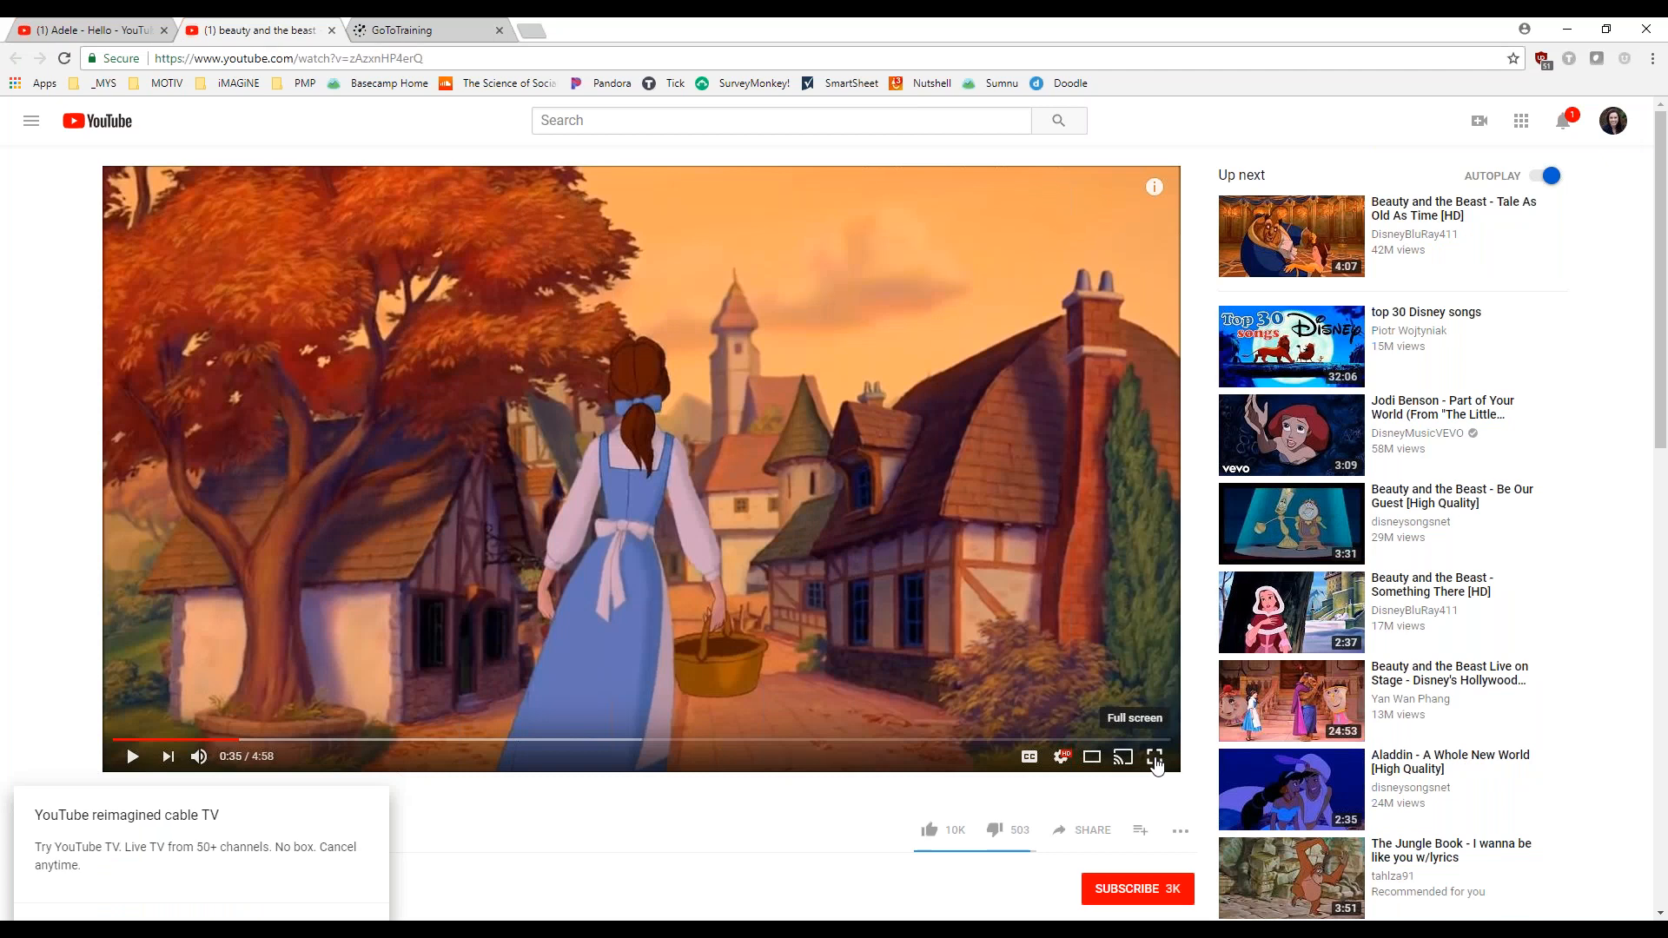
# Play the Belle clip full-screen, then resume the slideshow from the Non-Verbal Cues slide
pyautogui.click(1156, 755)
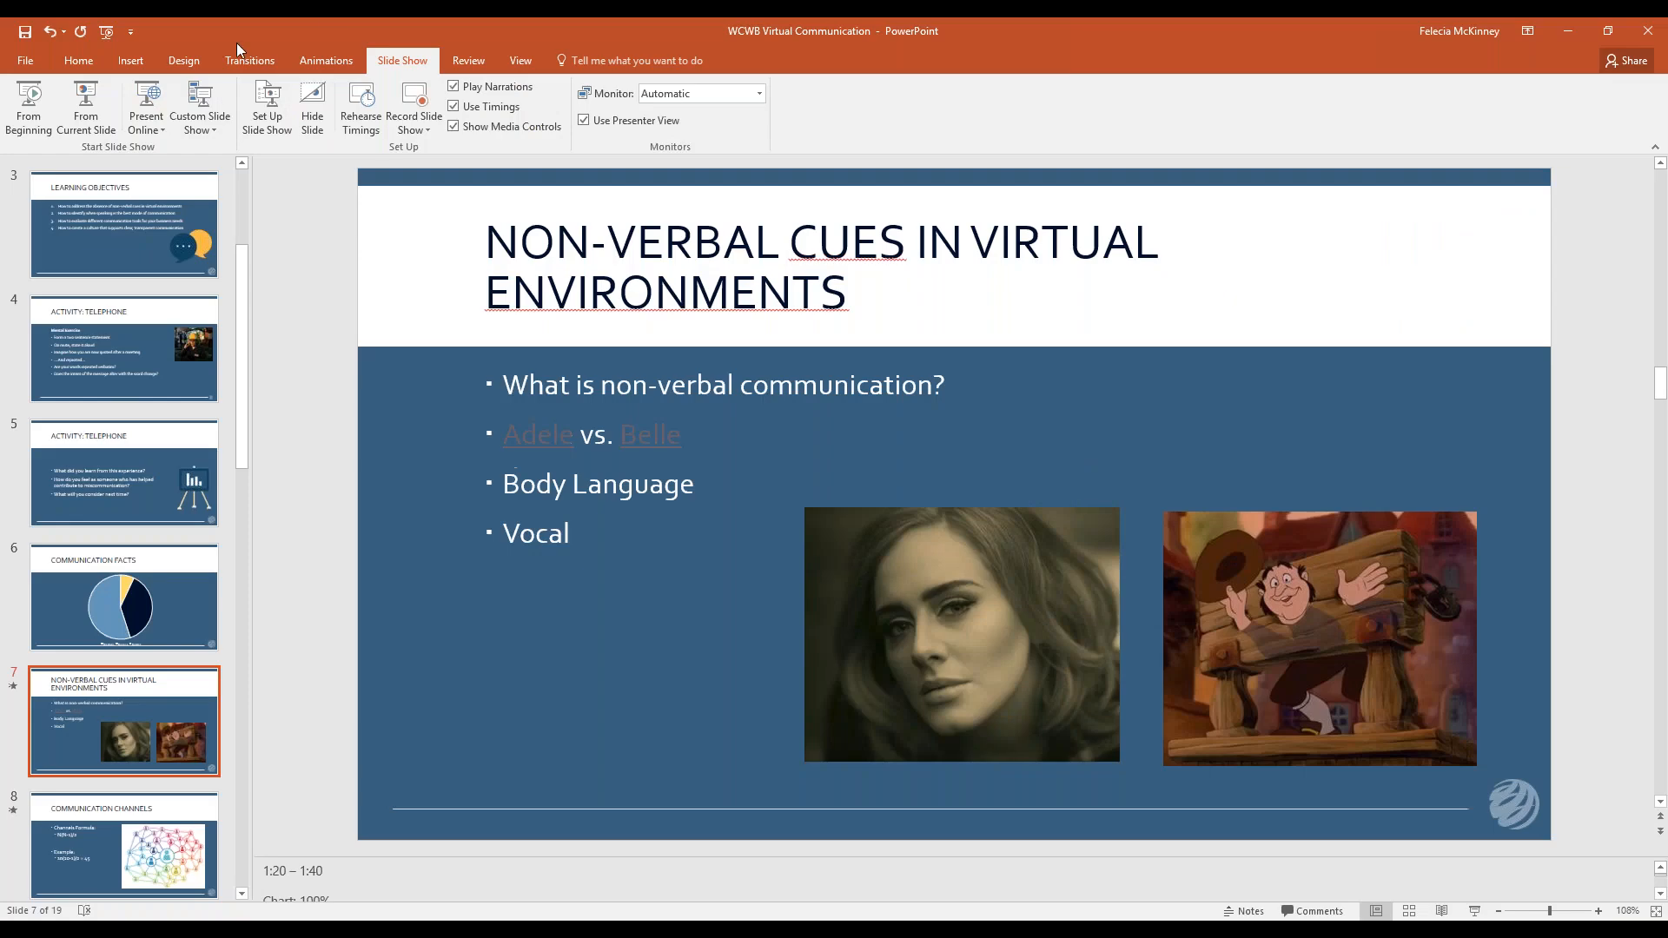
pyautogui.click(85, 106)
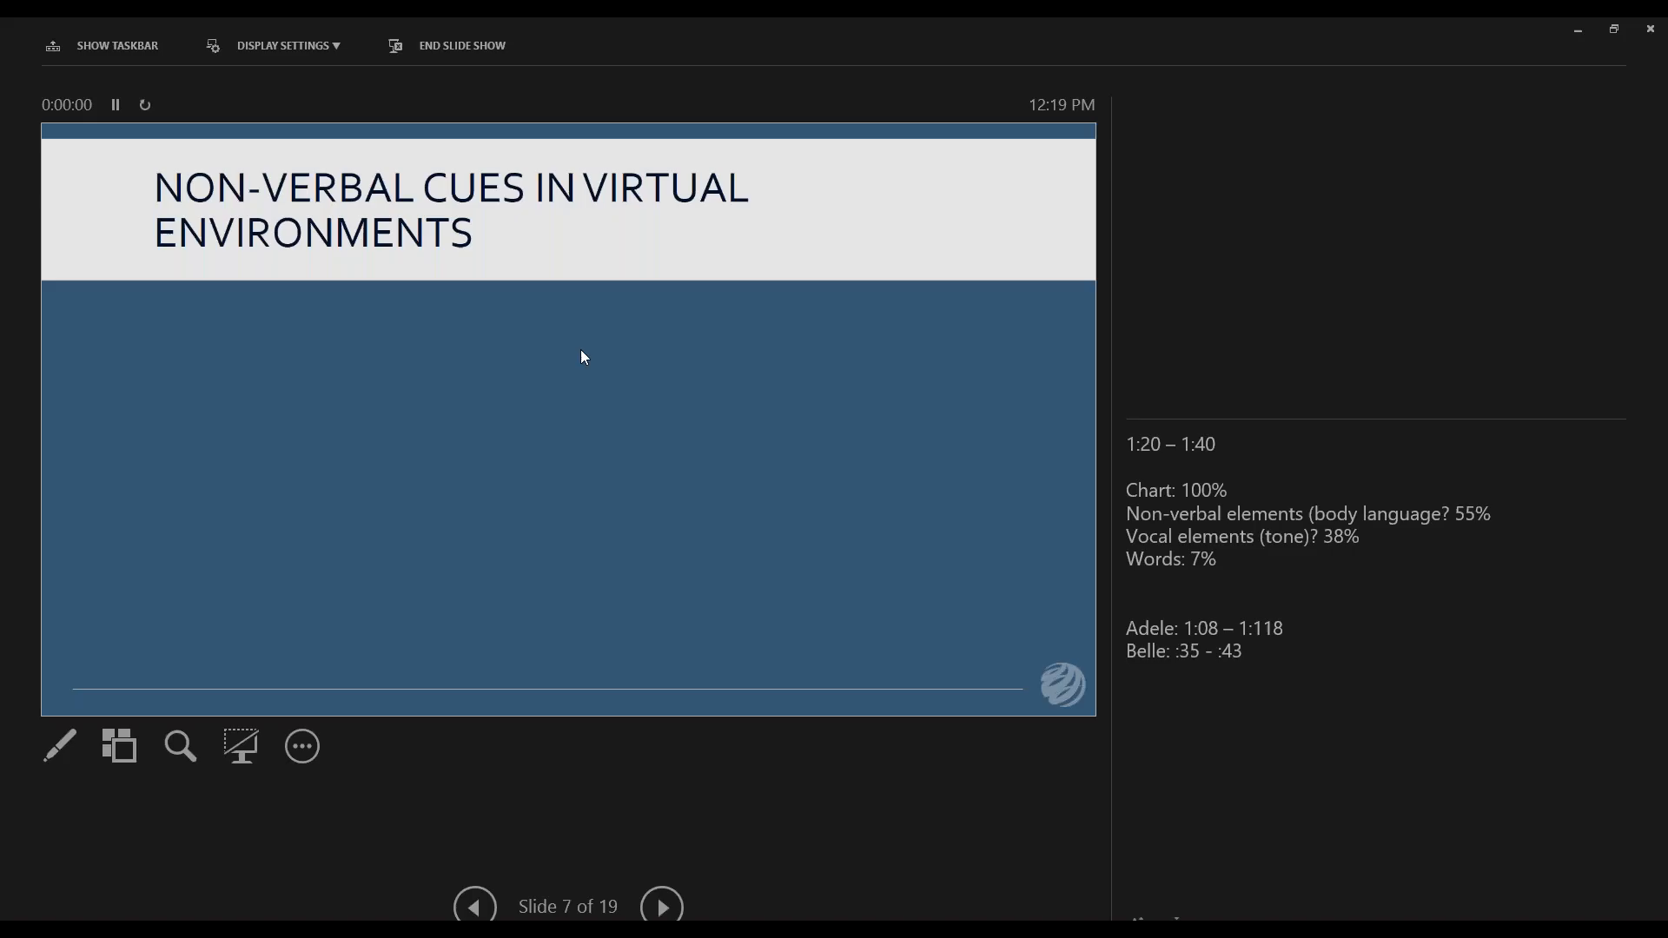